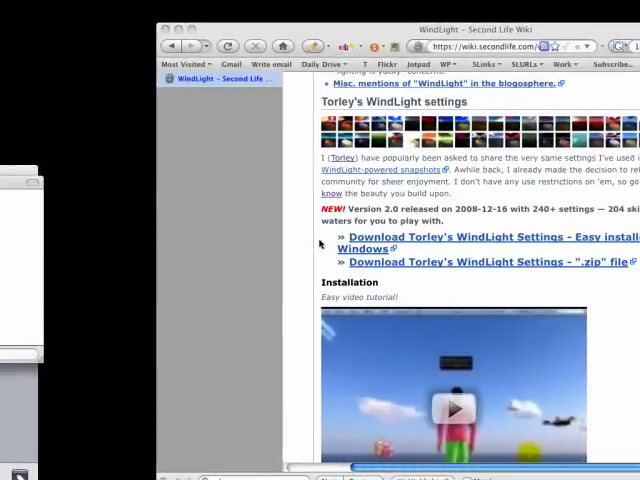
pyautogui.moveTo(320, 238)
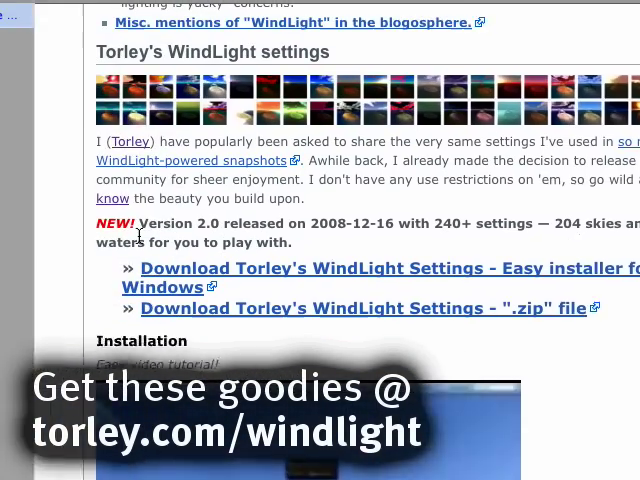
# Unzip torleys-windlight-settings-2.0.zip on the desktop and open the extracted folder
pyautogui.scroll(-3)
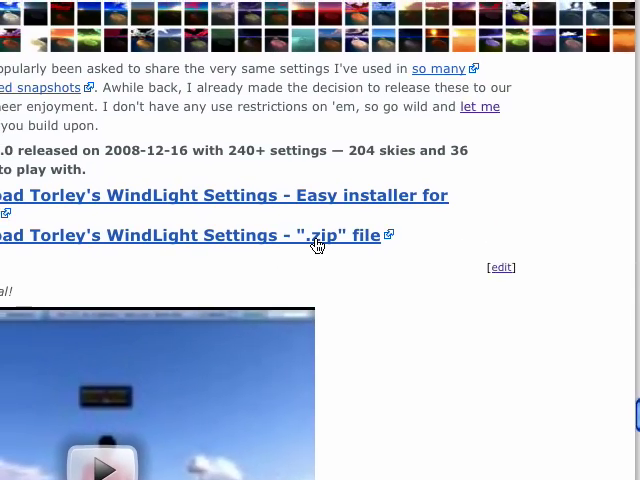
pyautogui.moveTo(320, 246)
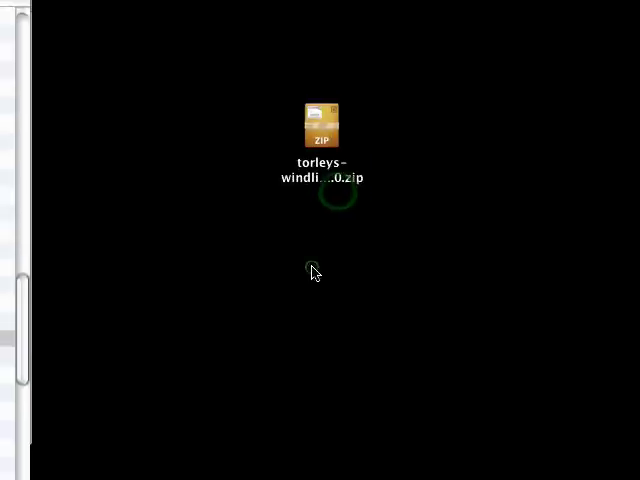
pyautogui.rightClick(322, 122)
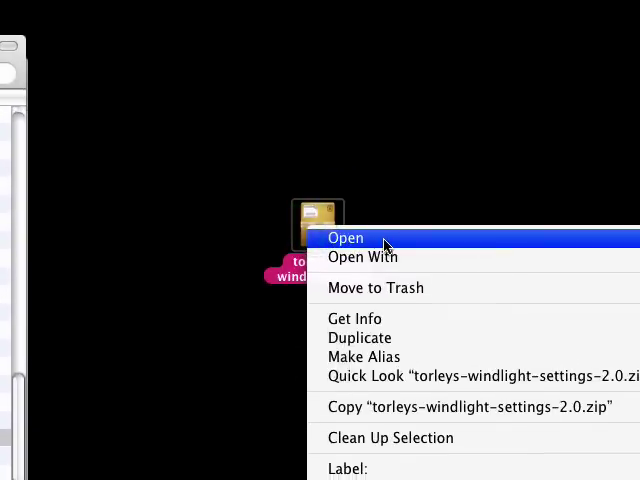
pyautogui.click(344, 238)
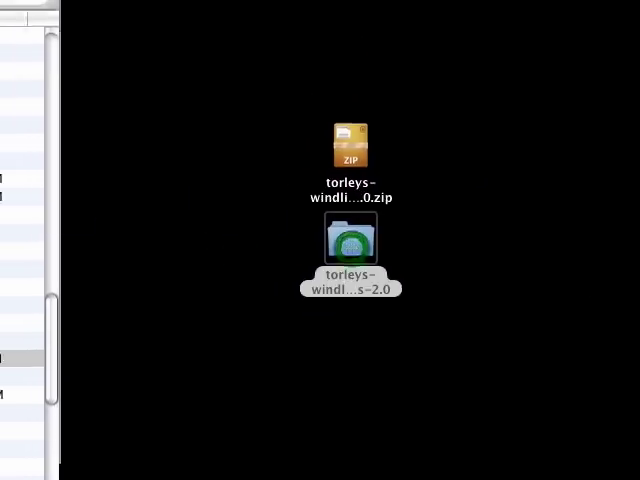
pyautogui.doubleClick(352, 244)
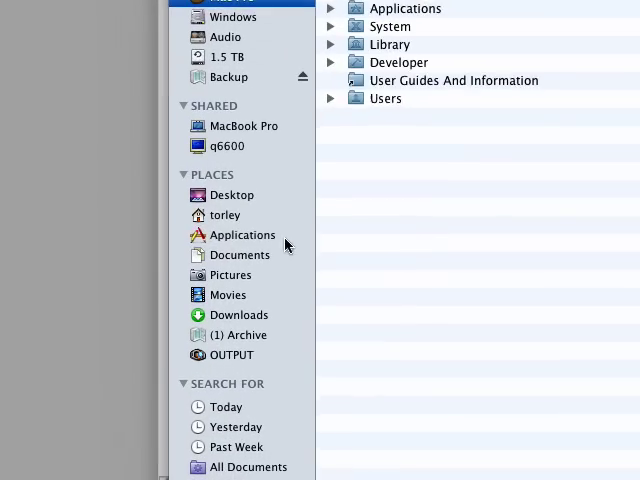
# Show the package contents of the Second Life application in Applications
pyautogui.click(242, 234)
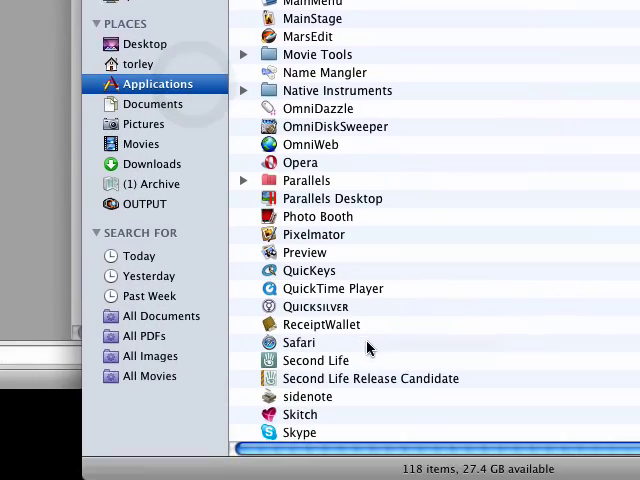
pyautogui.scroll(-3)
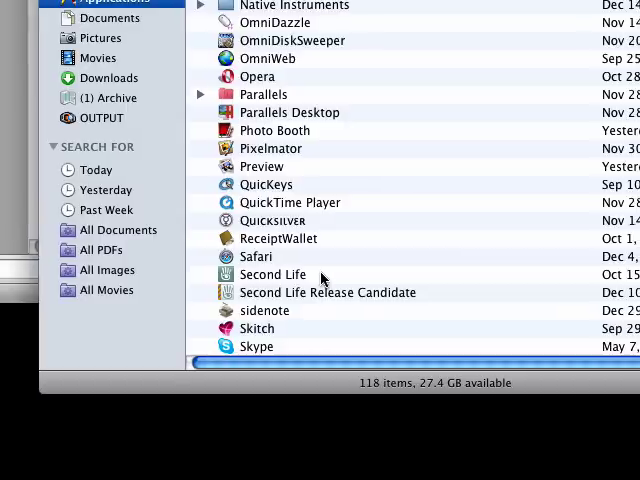
pyautogui.rightClick(272, 274)
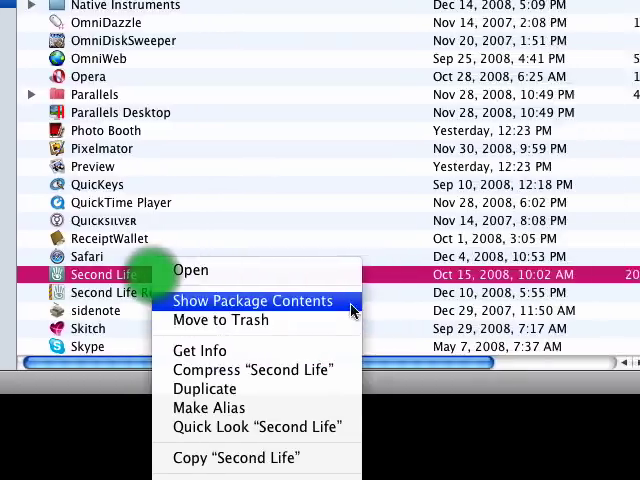
pyautogui.click(252, 300)
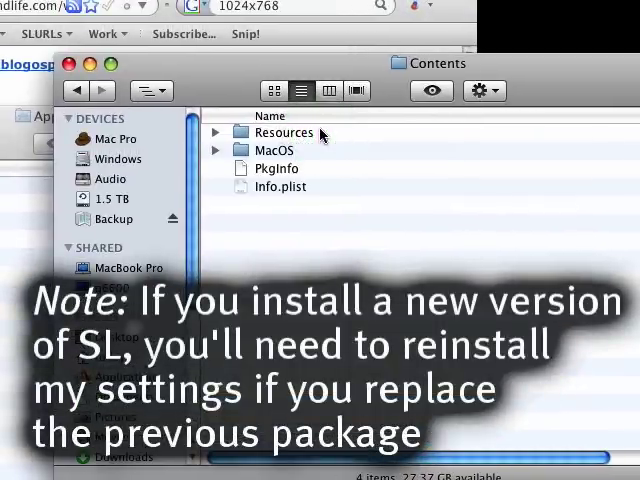
# Navigate into Contents > Resources > app_settings > windlight inside the package
pyautogui.doubleClick(284, 132)
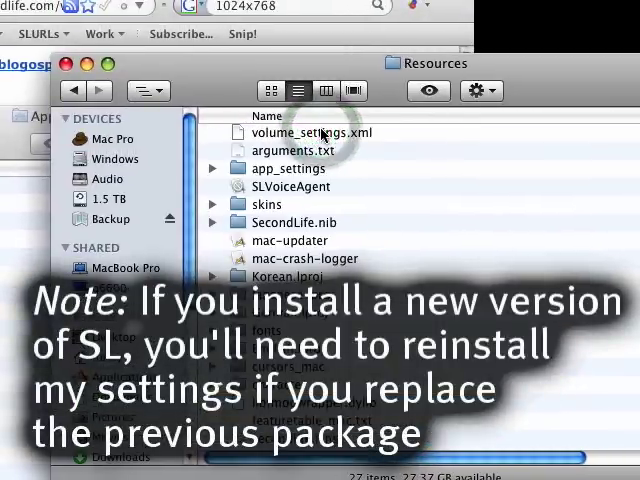
pyautogui.doubleClick(288, 168)
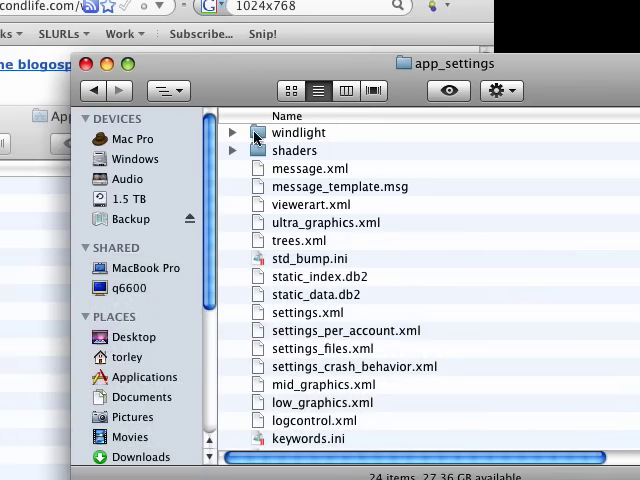
pyautogui.click(232, 132)
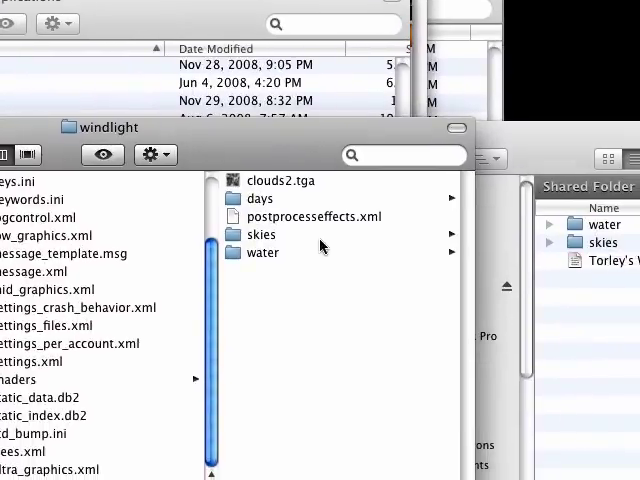
# Select all of Torley's sky preset files and drag them into the package's windlight skies folder
pyautogui.doubleClick(260, 234)
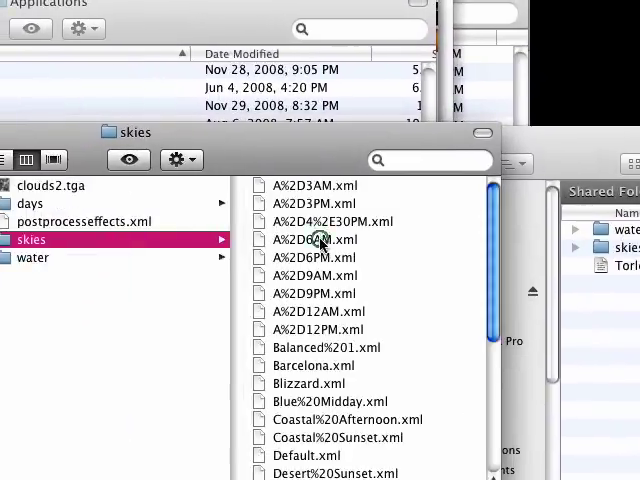
pyautogui.scroll(-3)
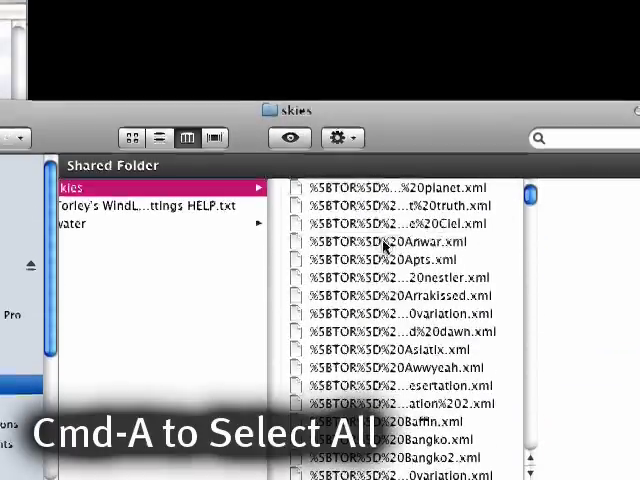
pyautogui.click(380, 240)
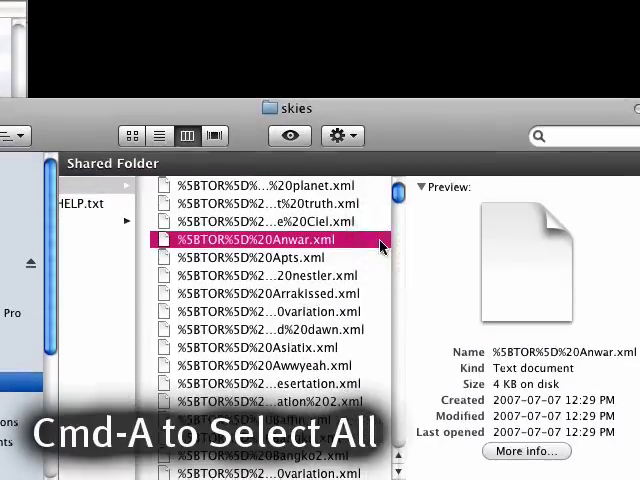
pyautogui.press('cmd+a')
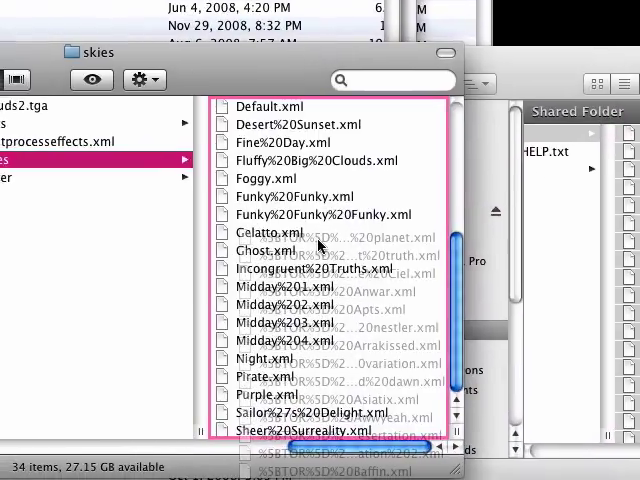
pyautogui.scroll(-3)
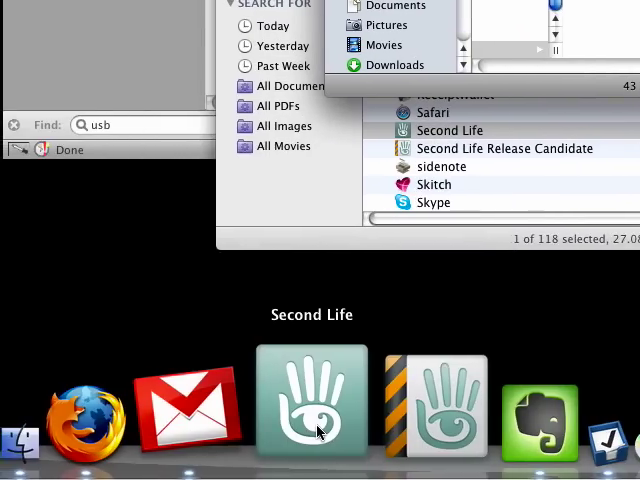
# Launch Second Life from the Dock and log in to the snowy in-world region
pyautogui.click(312, 400)
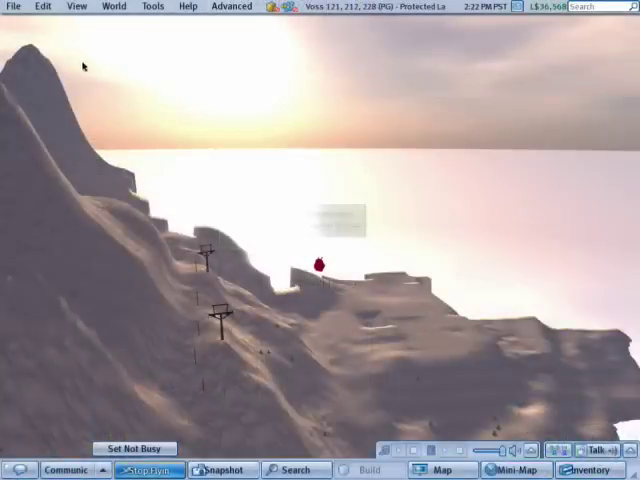
pyautogui.click(40, 8)
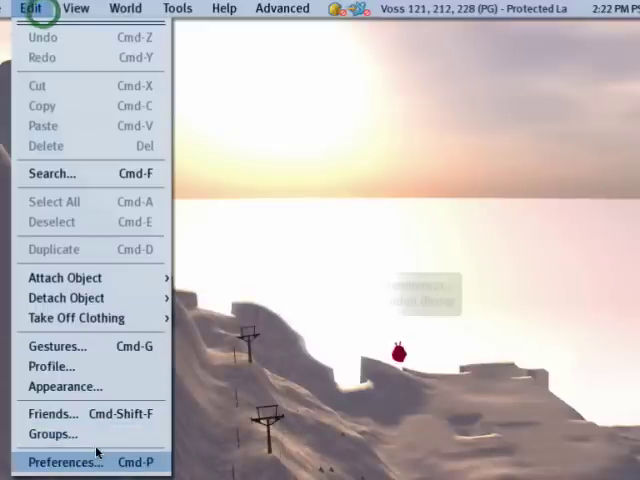
pyautogui.click(62, 462)
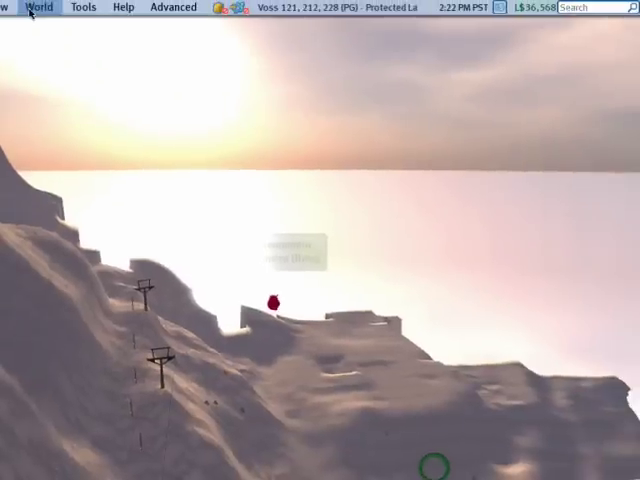
# Reach the Advanced Sky Editor via the World menu and apply a [TOR] sky preset
pyautogui.click(40, 8)
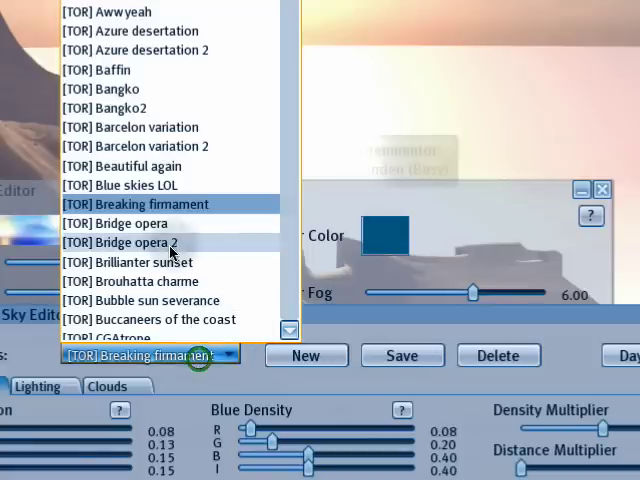
pyautogui.scroll(-3)
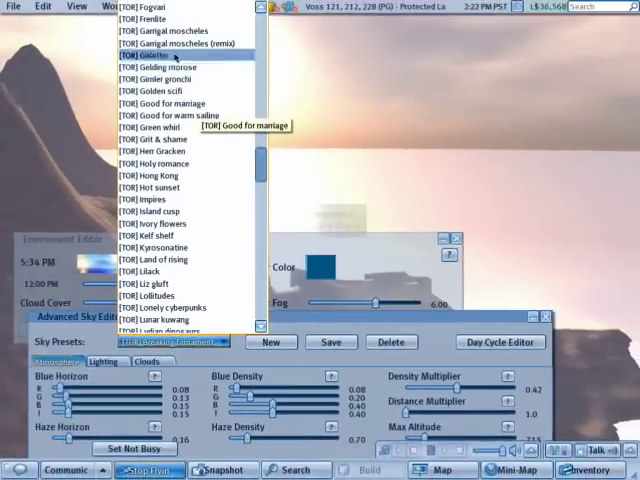
pyautogui.click(140, 56)
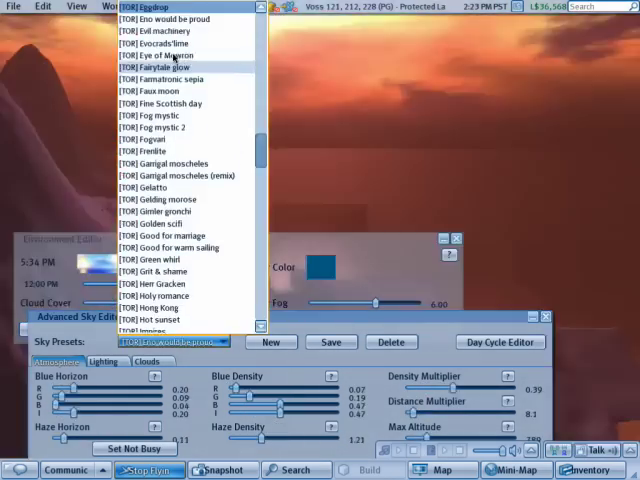
# Preview further [TOR] sky presets, ending with the deep red sky
pyautogui.click(156, 68)
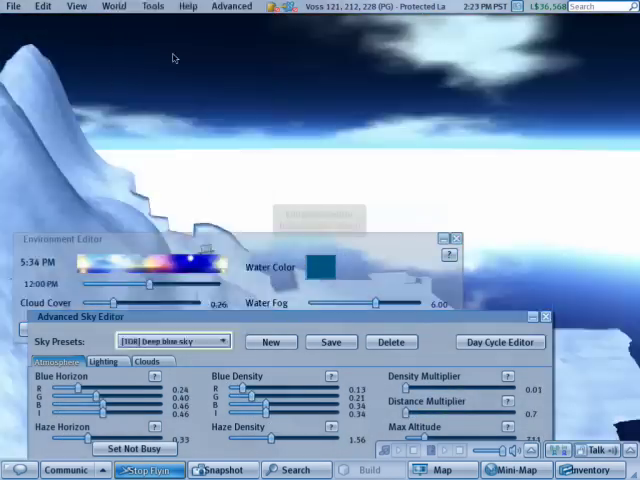
pyautogui.click(176, 340)
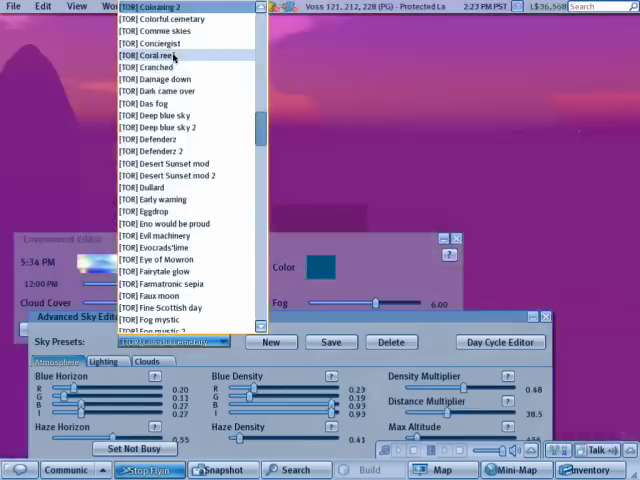
pyautogui.click(164, 56)
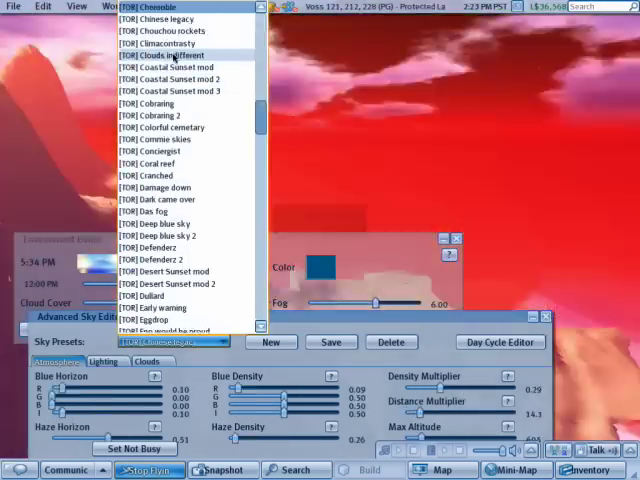